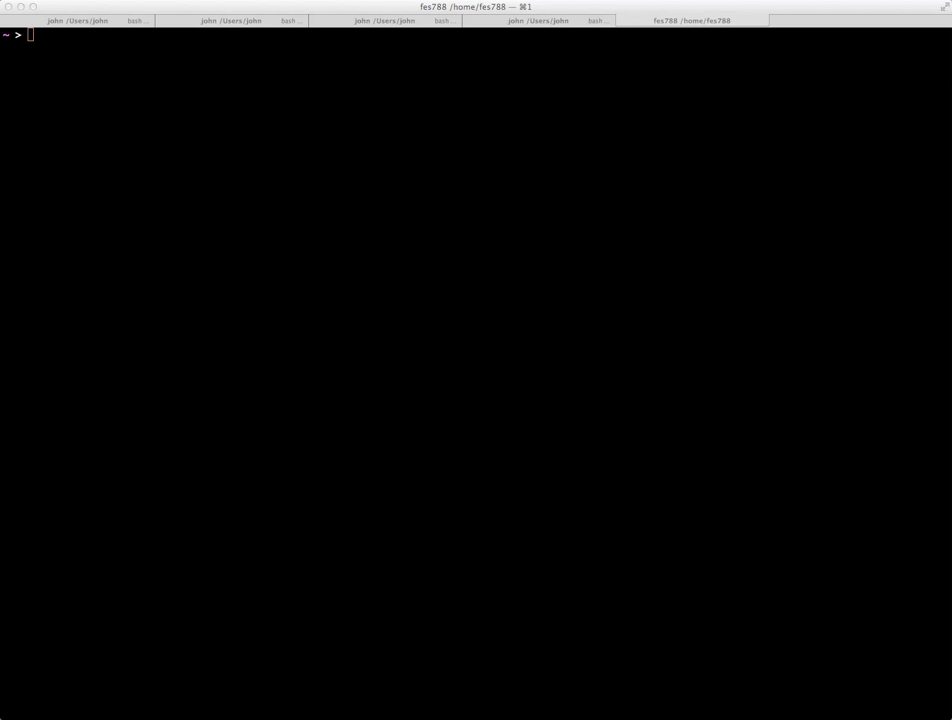
Step: Download virtualenv.py from tinyurl.com/7vcet5o with wget and list it to confirm it exists
text(wget http://tinyurl.com/7vcet5o)
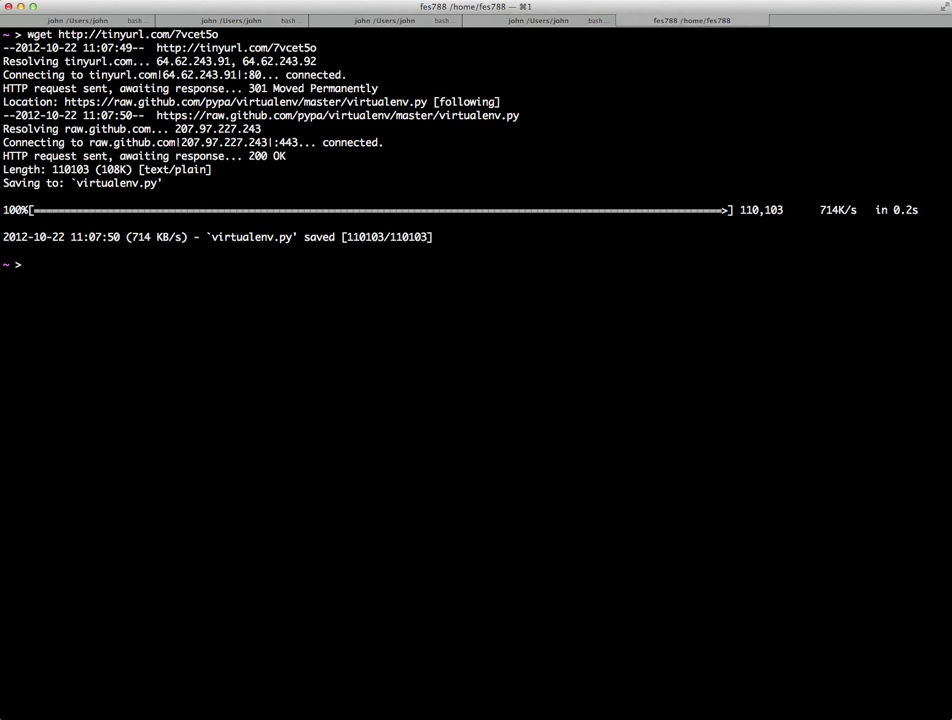
text(ls)
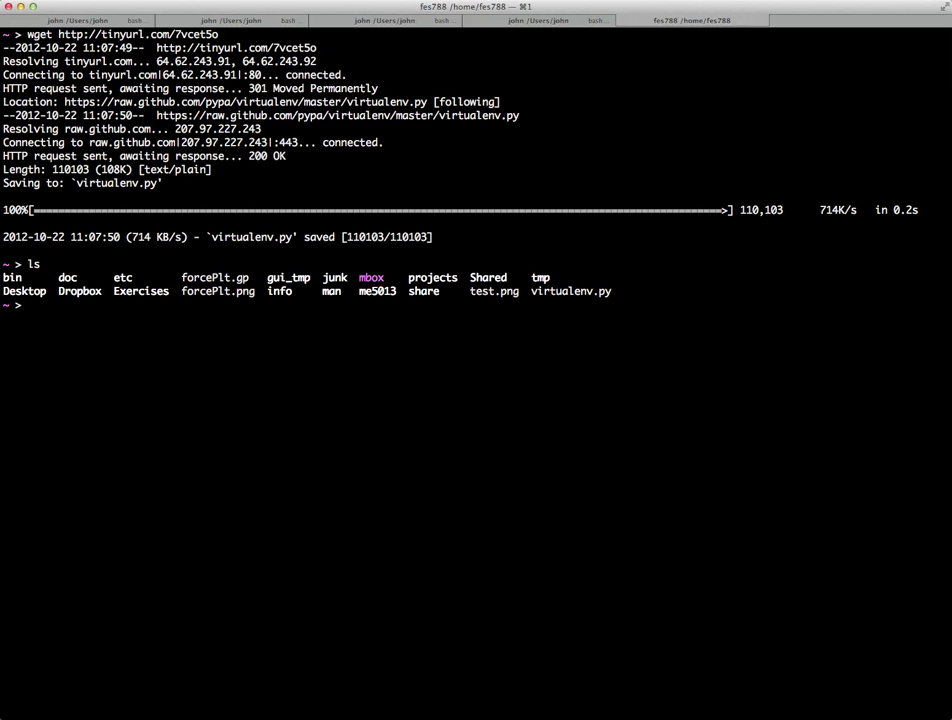
text(ls virtualenv.py)
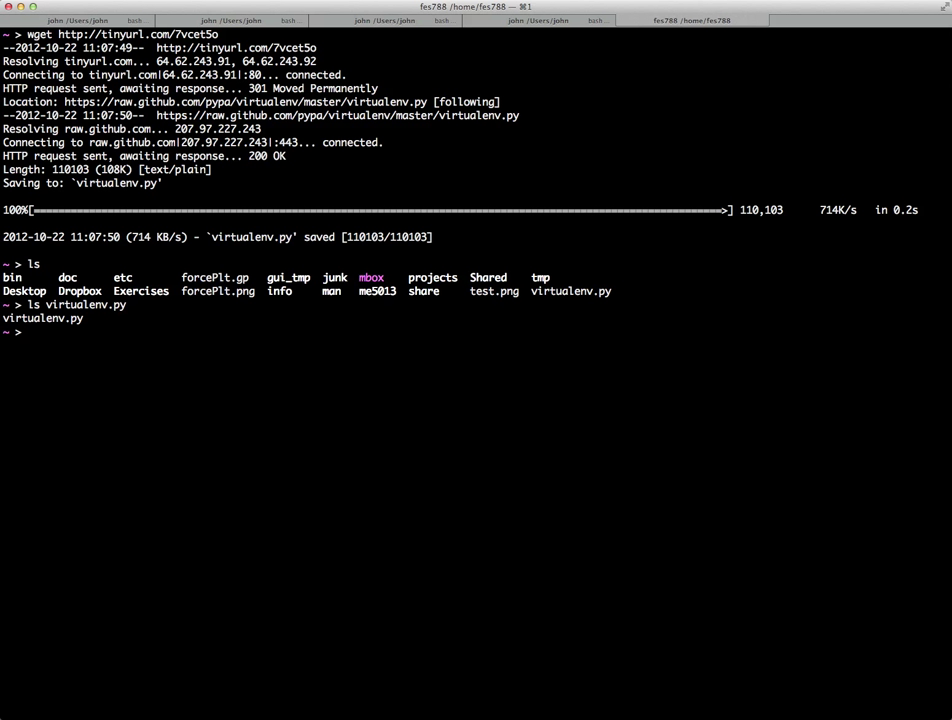
Step: Run virtualenv.py with python to build the environment at ~/projects/python2.7_special
text(pyth)
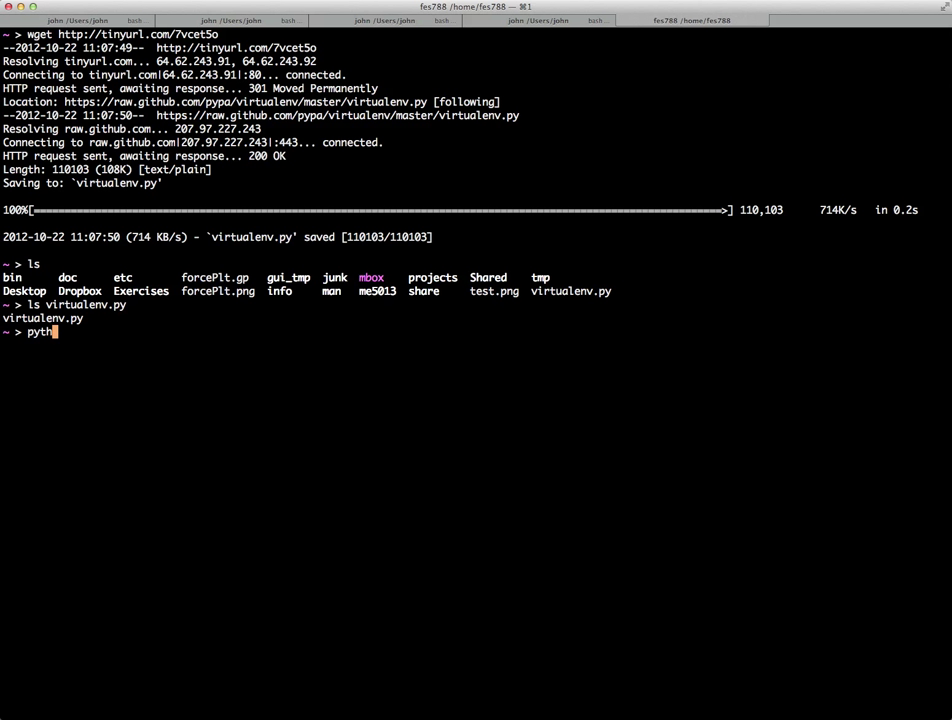
key(Tab)
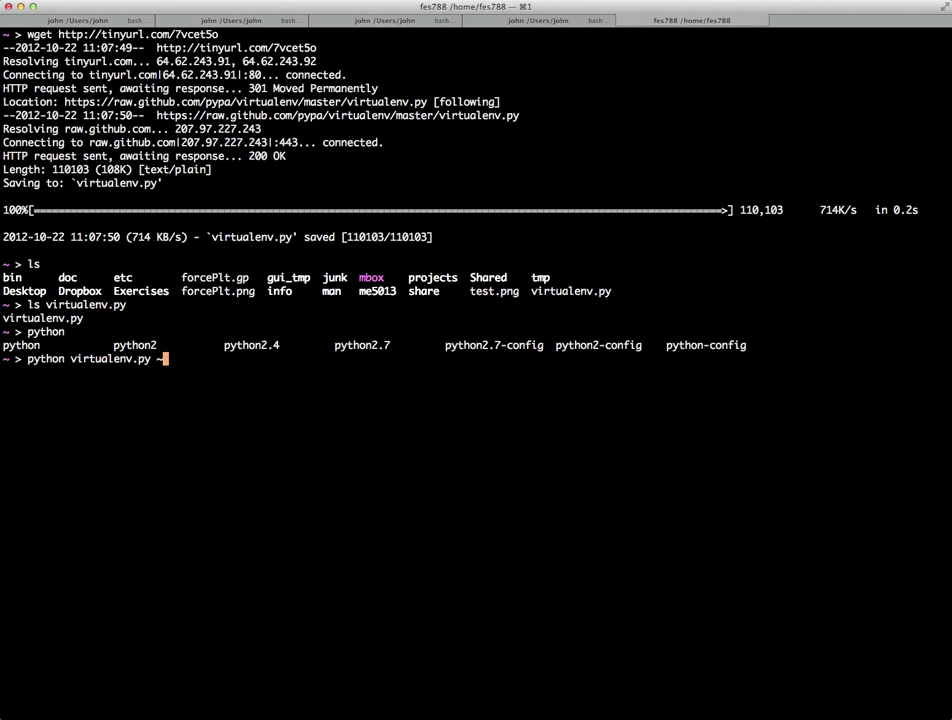
text(~/pro)
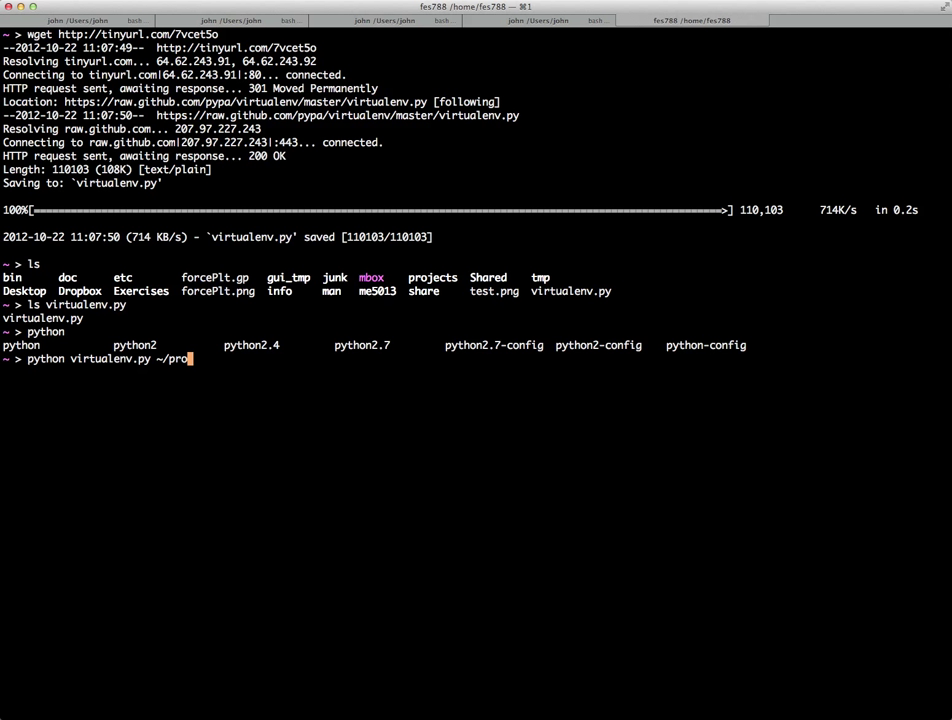
text(jects/)
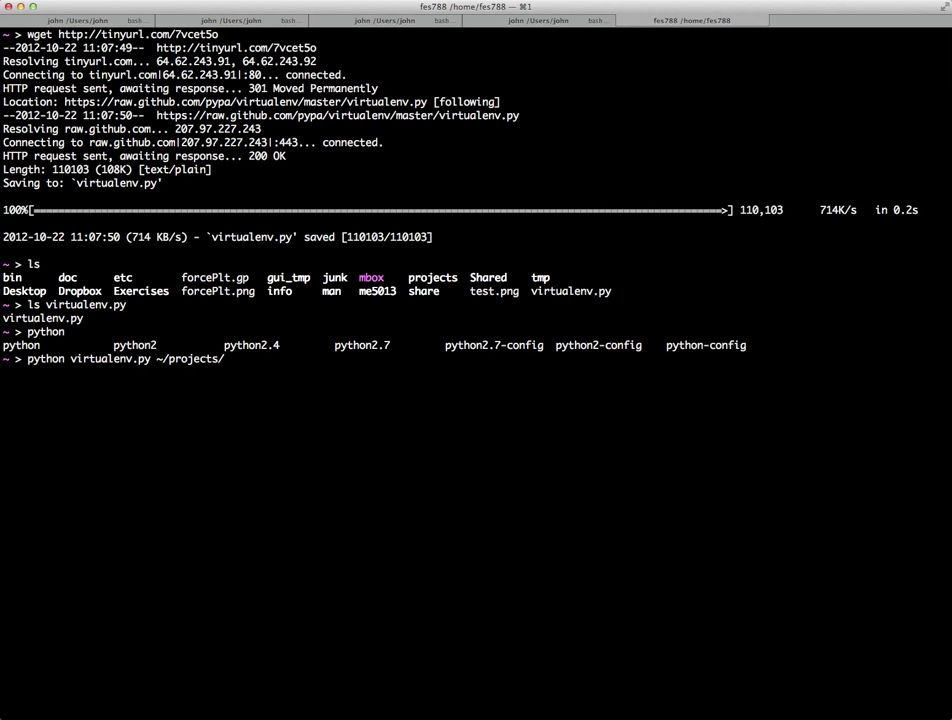
text(python)
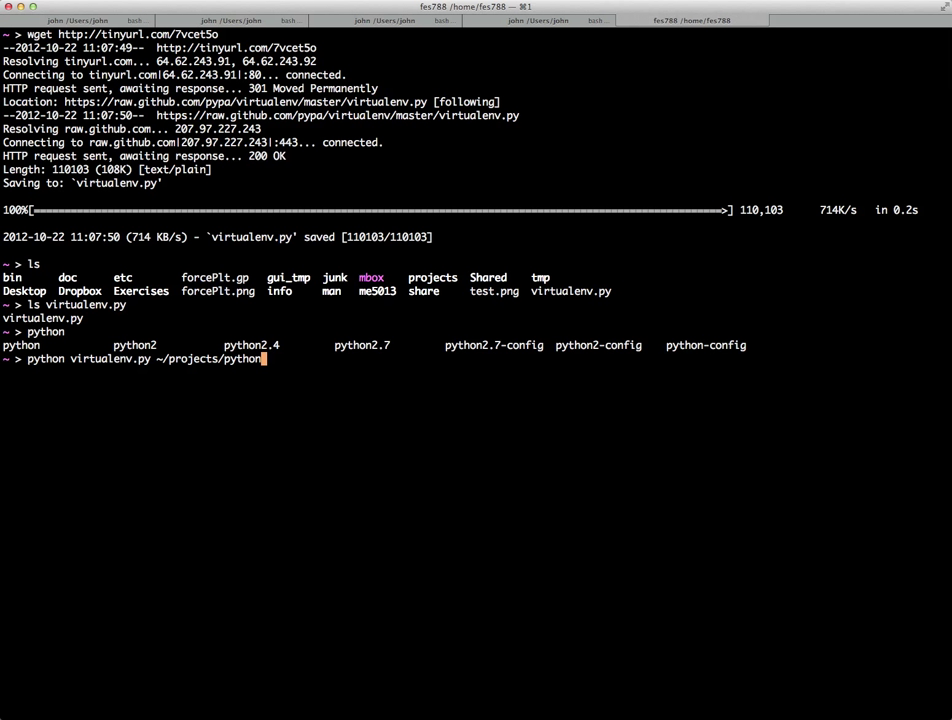
text(2.7)
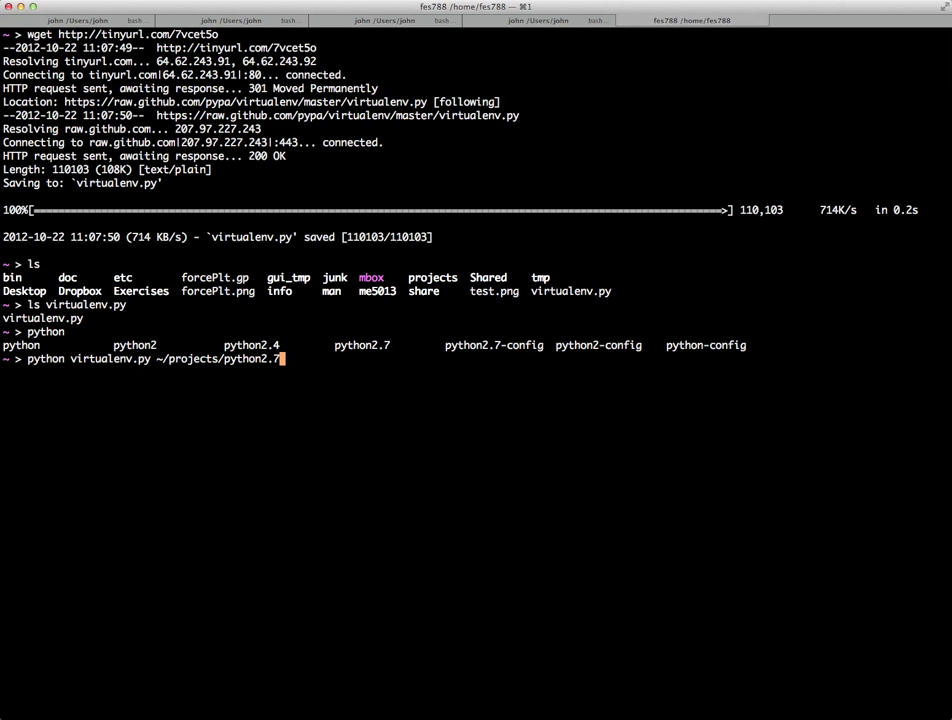
text(_spe)
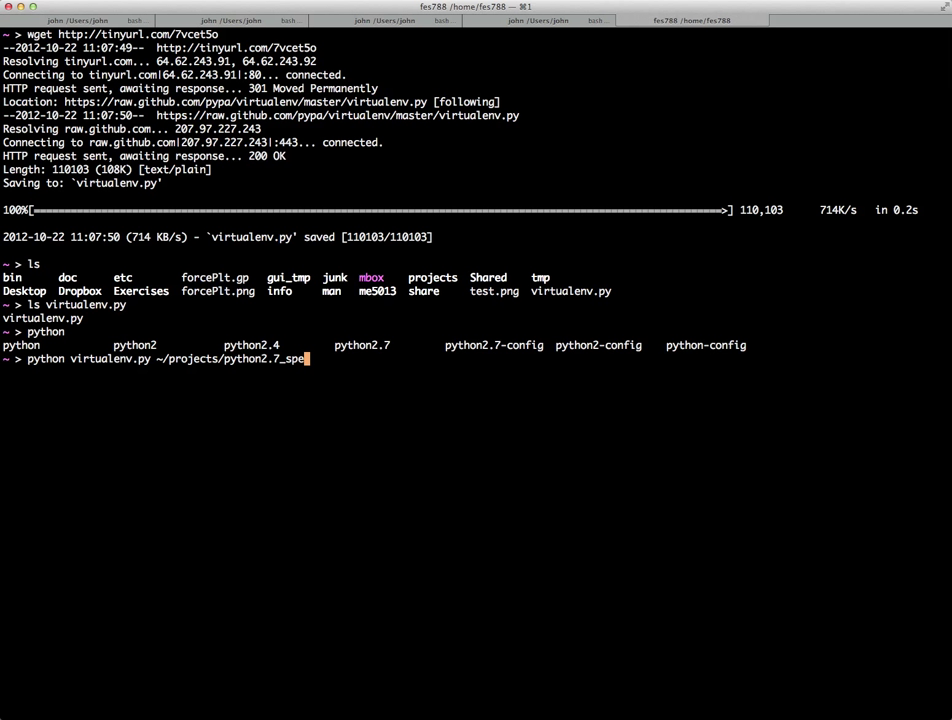
text(cial)
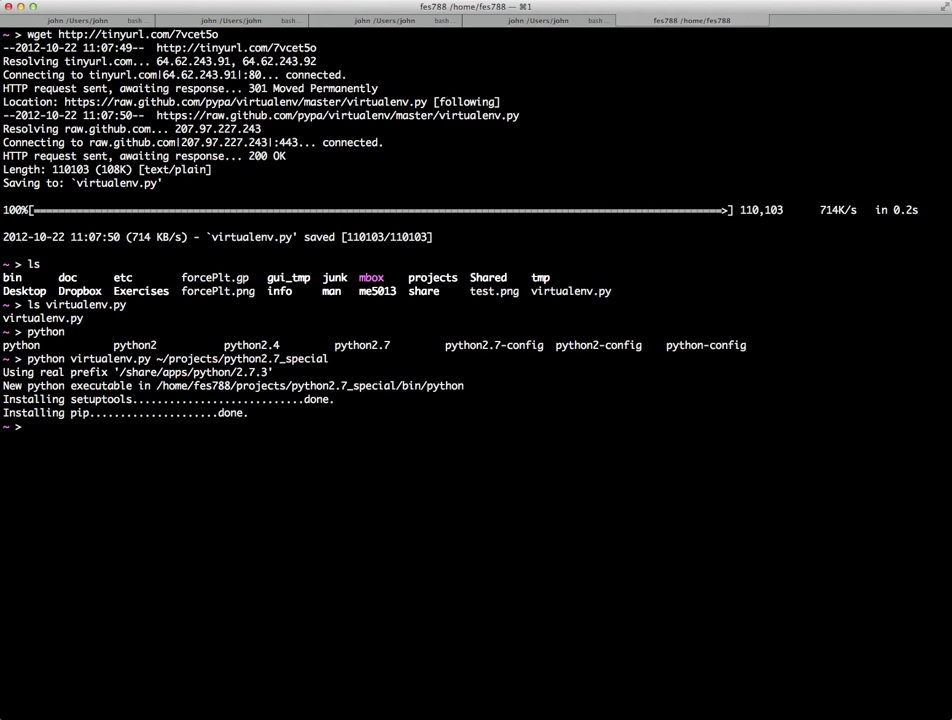
text(which)
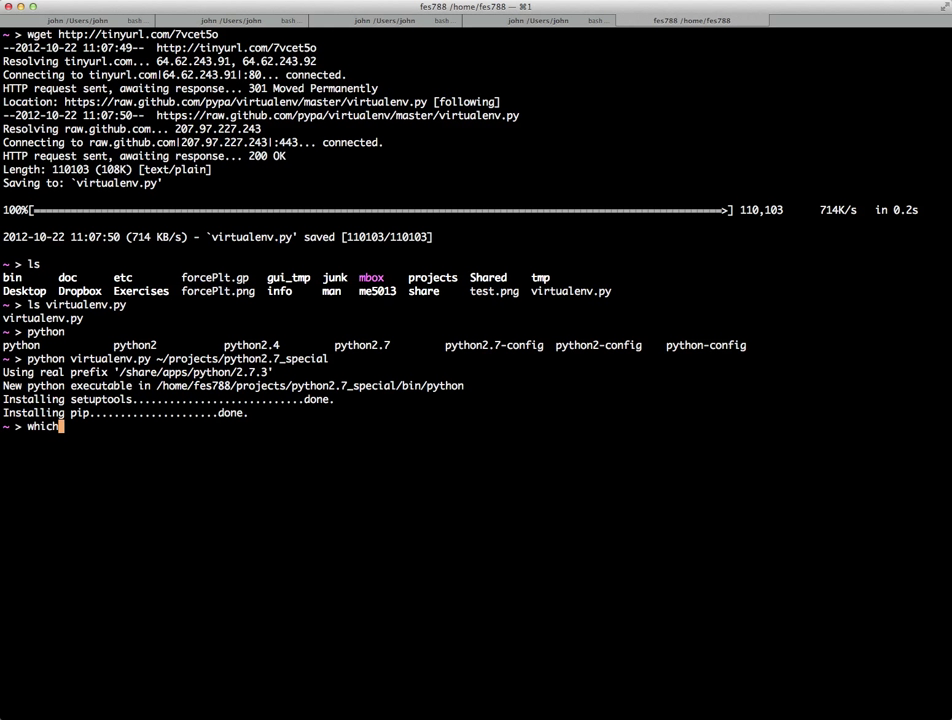
Step: Check which python, export PATH with ~/projects/python2.7_special/bin first, then recheck
key(Return)
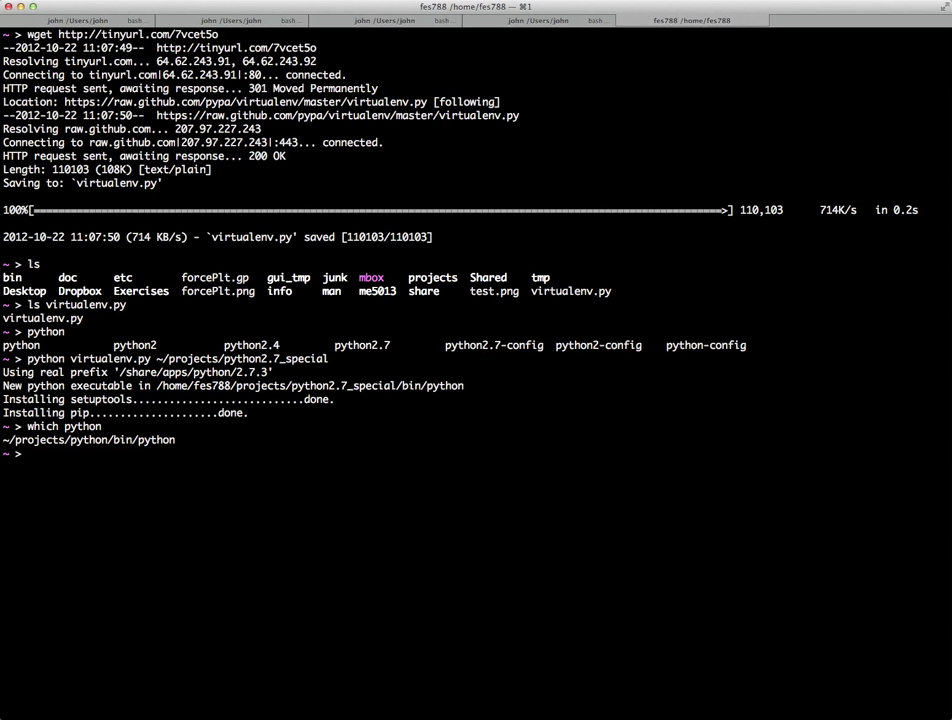
text(export $)
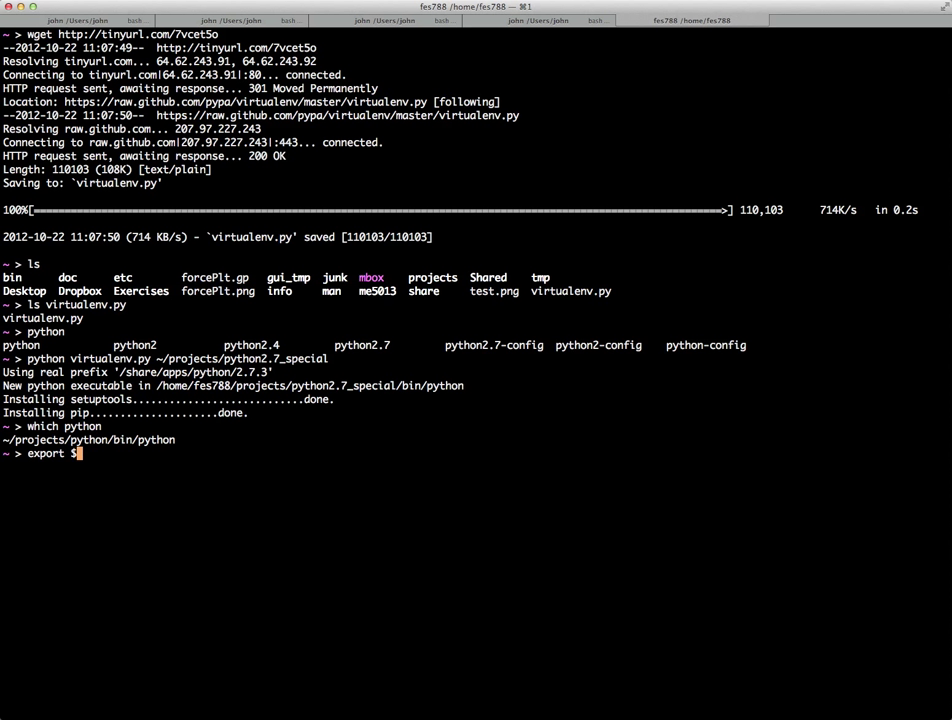
text(PATH)
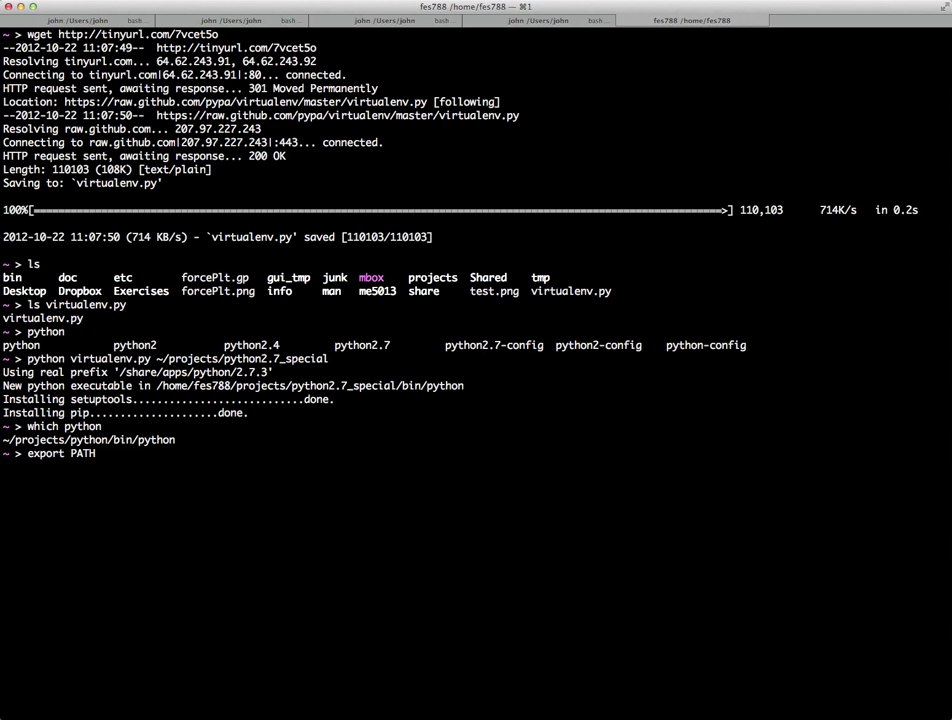
text(=)
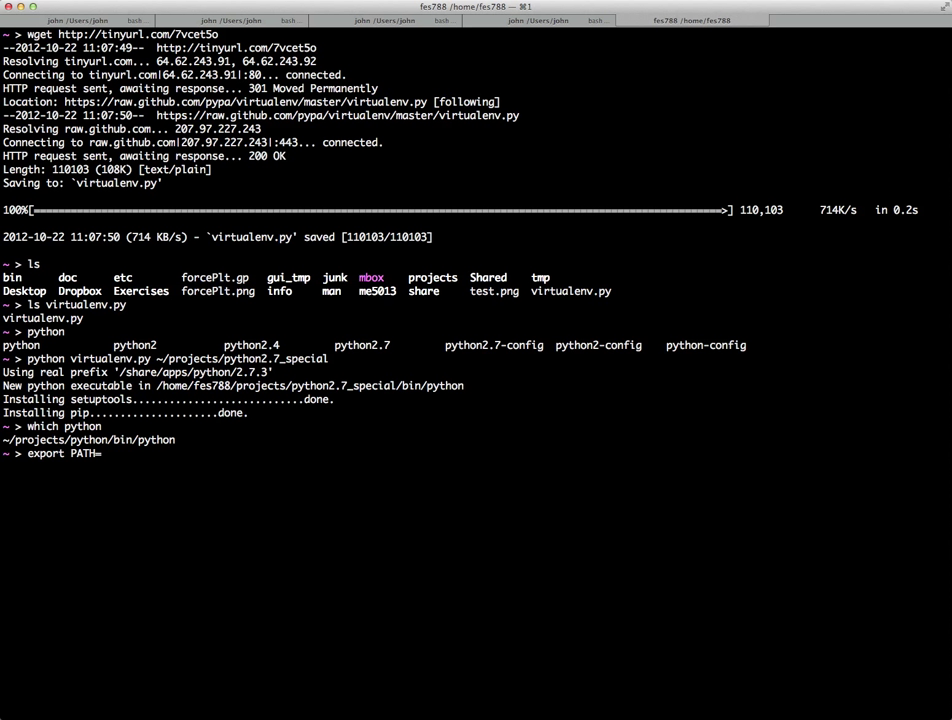
text(~/pr)
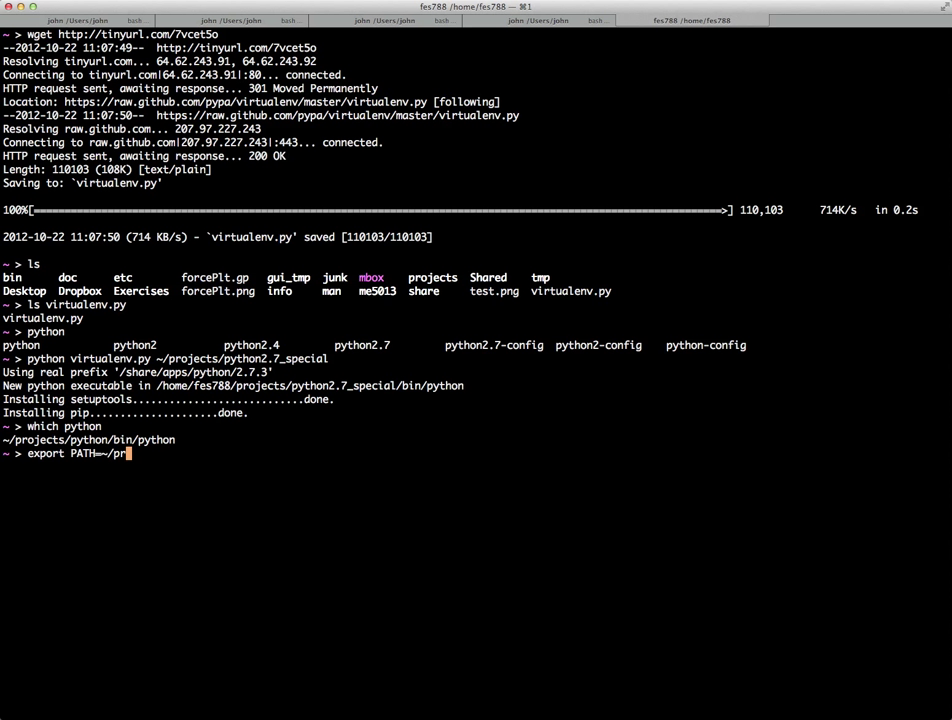
text(ojects/python2.7_special/)
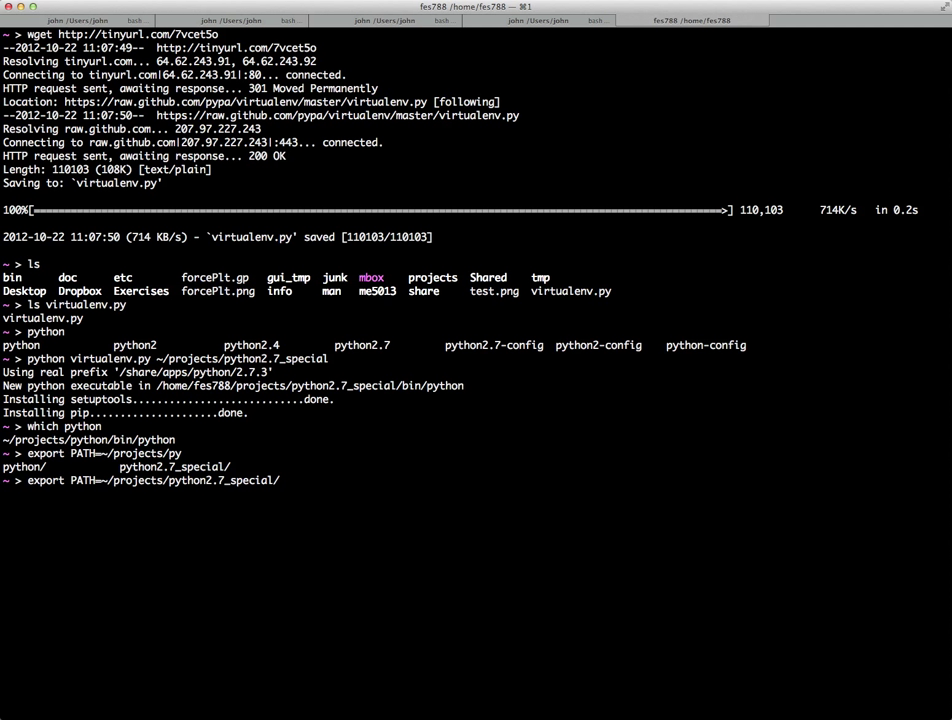
text(bin:$PA)
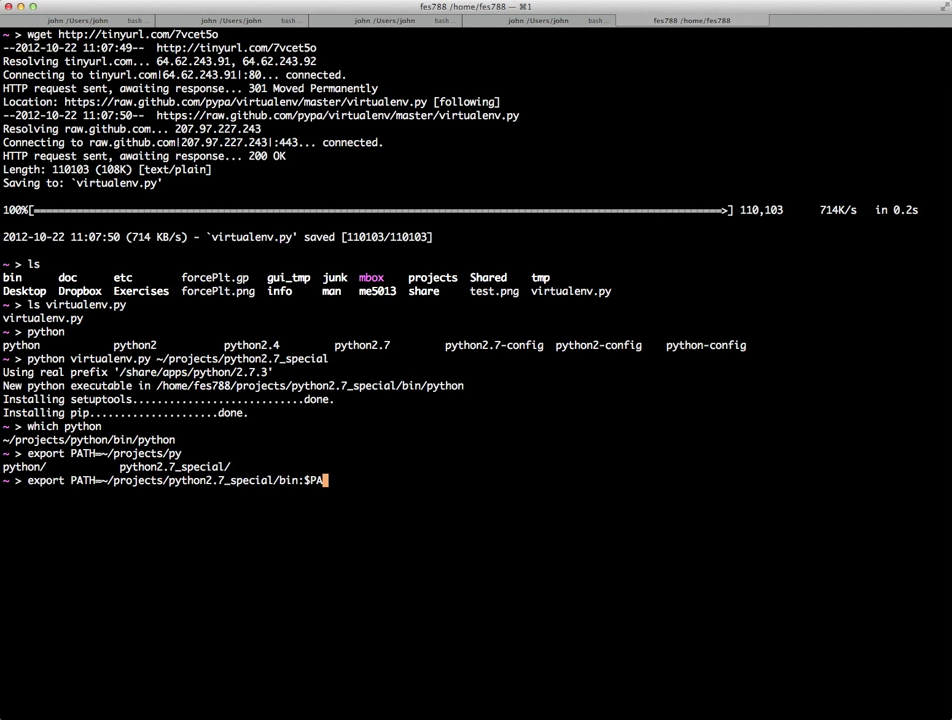
text(which python)
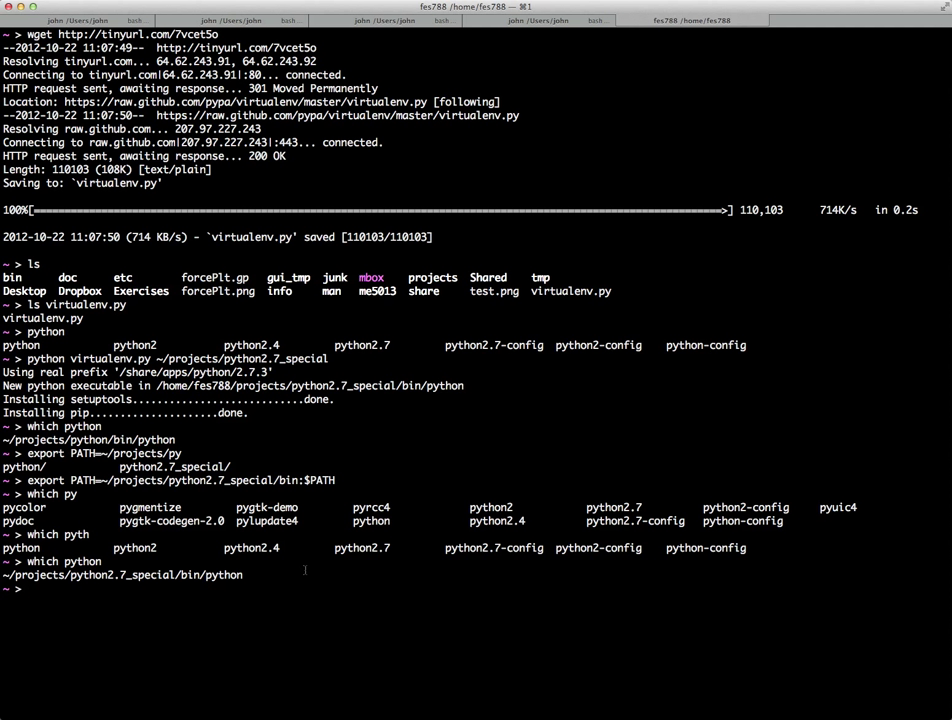
Step: Run pip install numpy and follow its npymath, _sort and multiarray compilation output
text(pi)
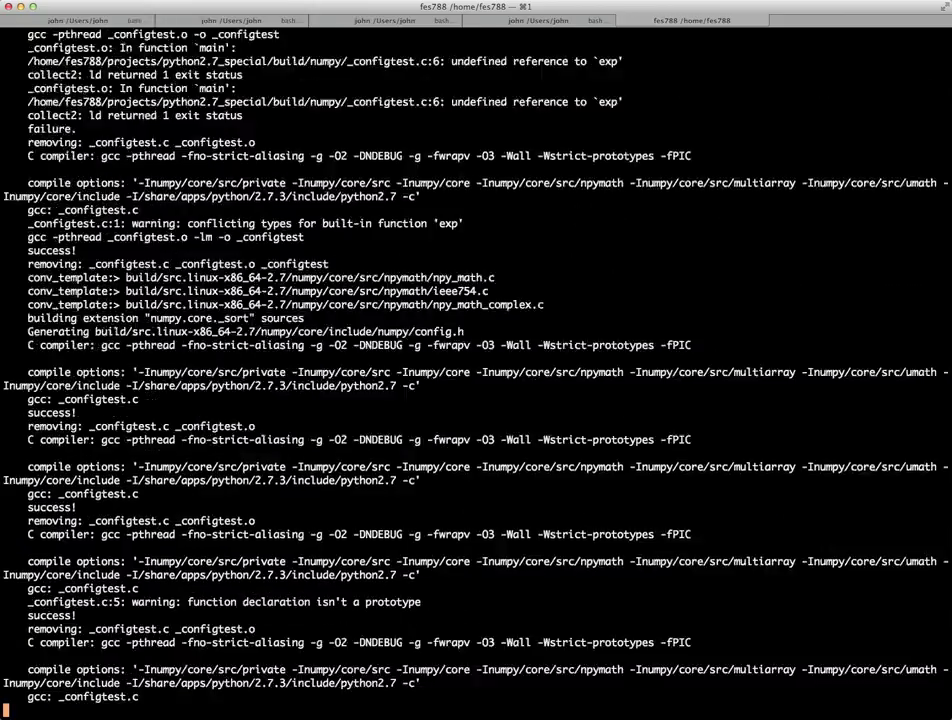
scroll(down, 3)
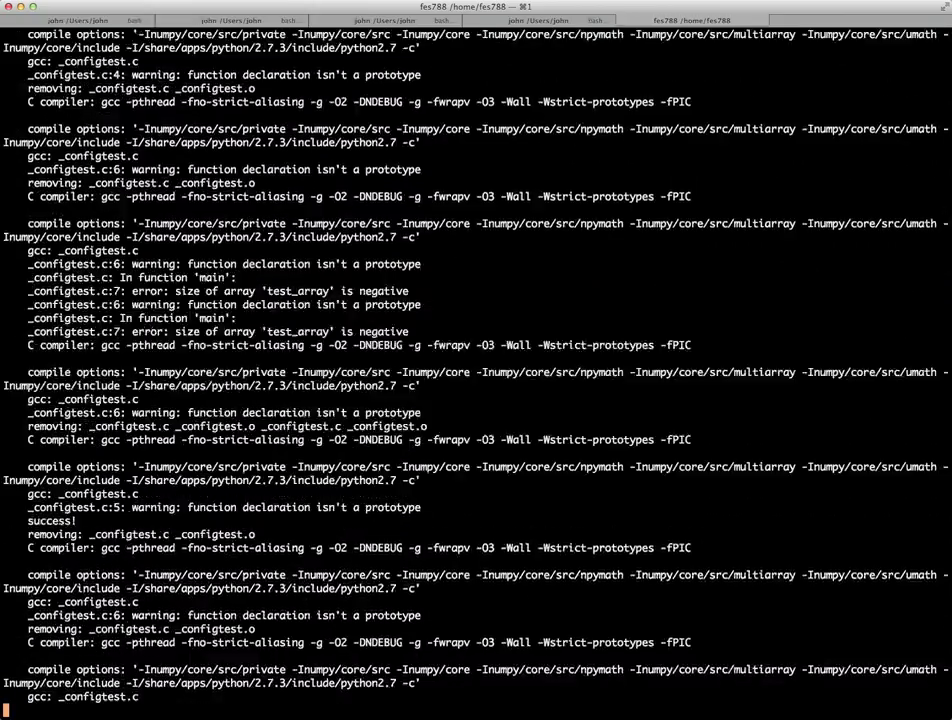
scroll(down, 3)
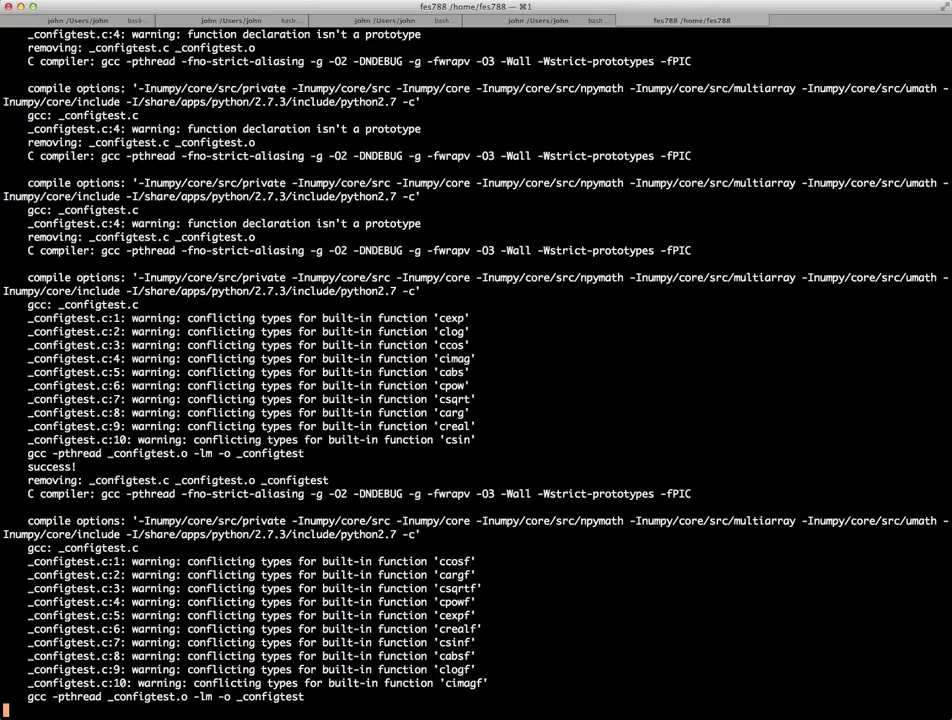
scroll(down, 3)
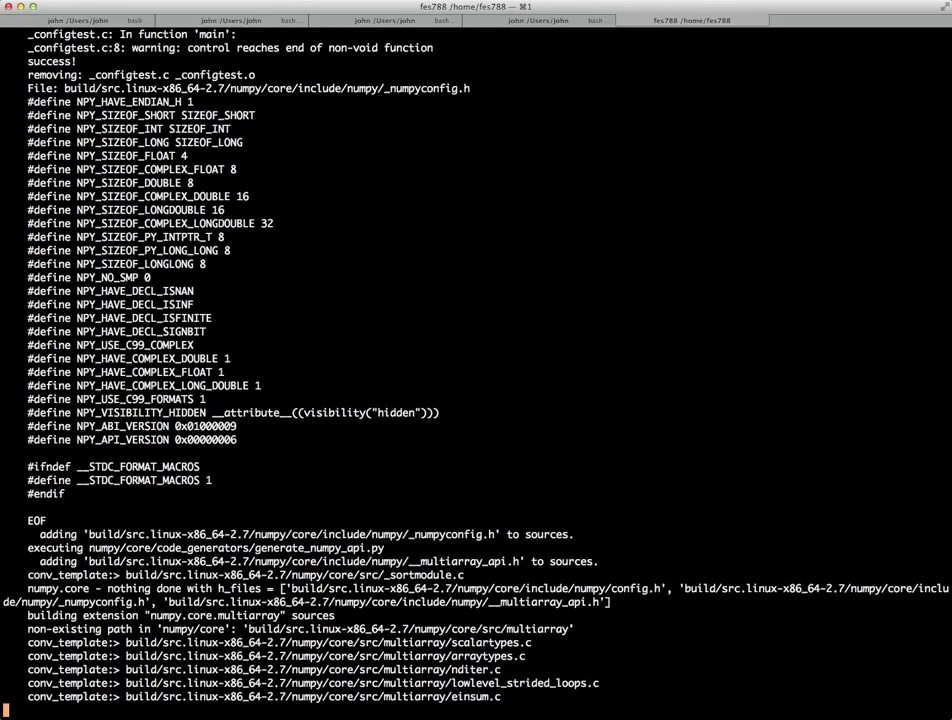
scroll(down, 3)
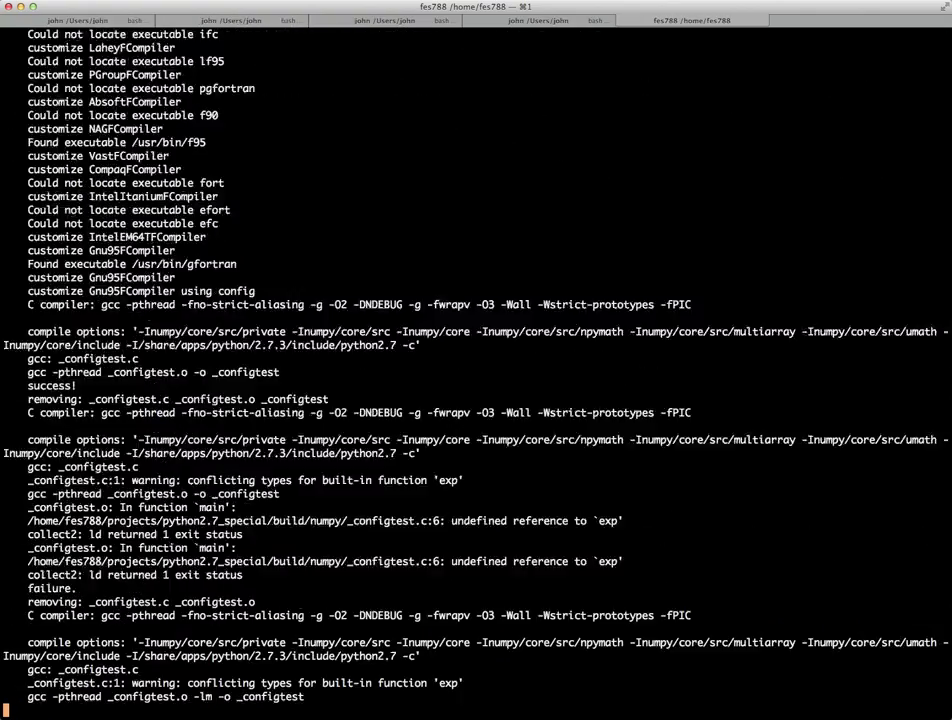
scroll(down, 3)
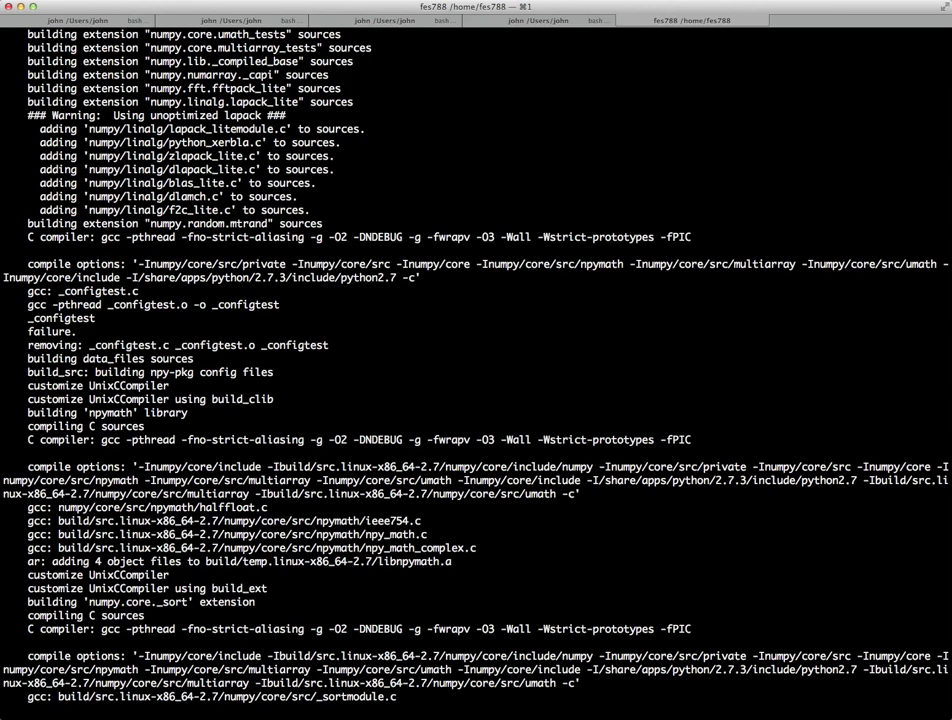
scroll(down, 3)
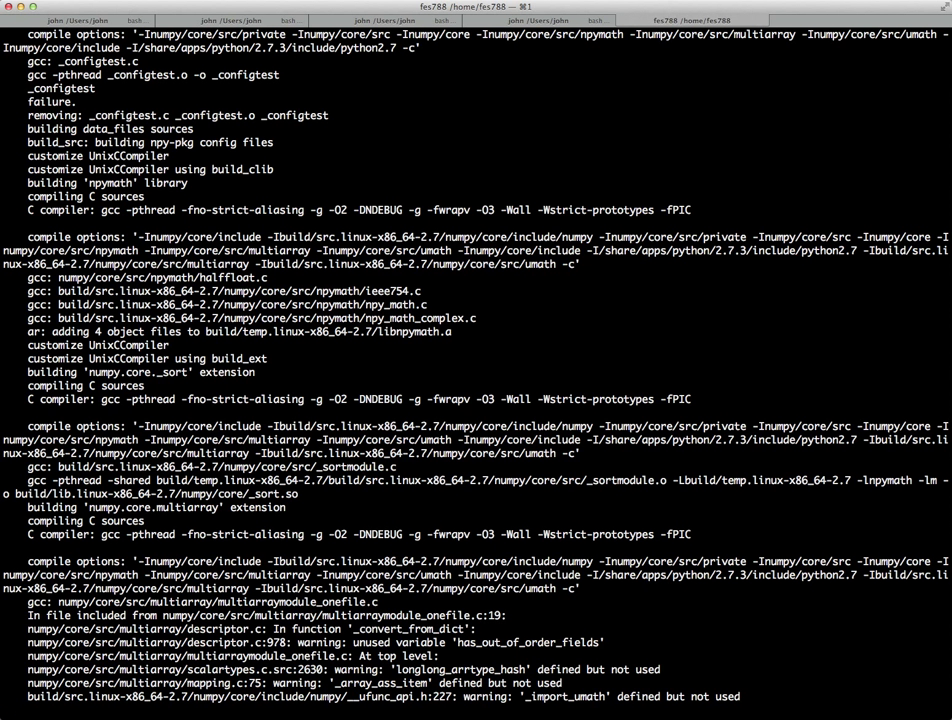
scroll(down, 3)
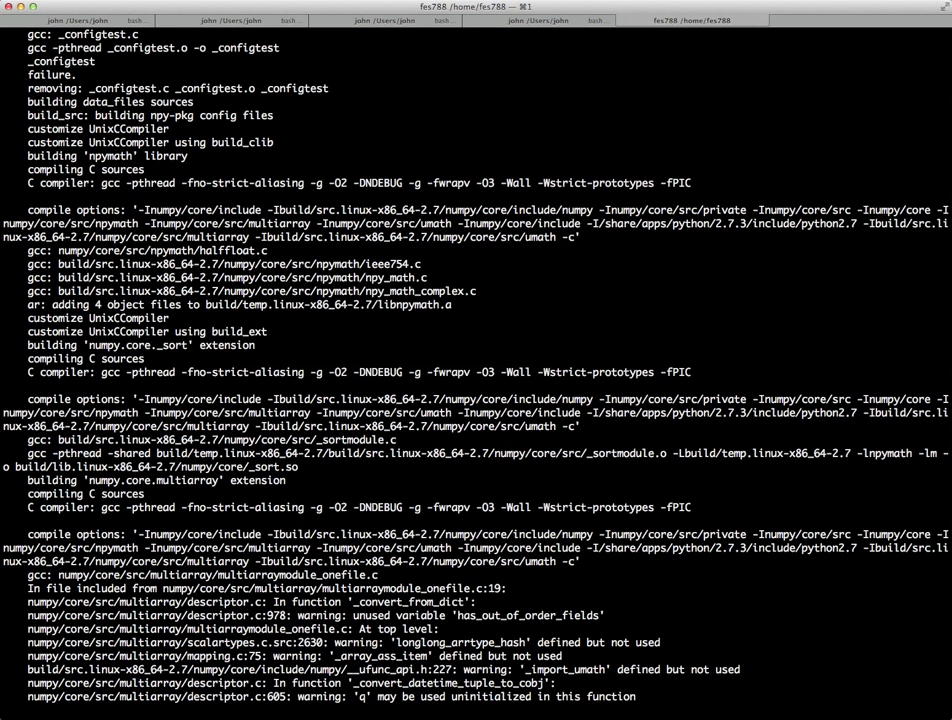